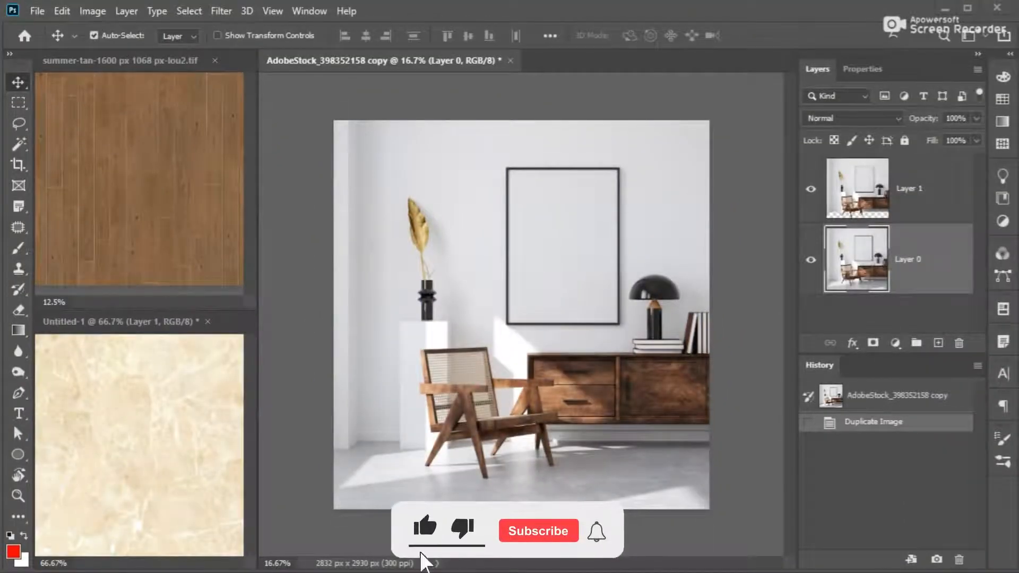
# Bring the marble texture into the room photo as a layer beneath Layer 1.
pyautogui.click(537, 530)
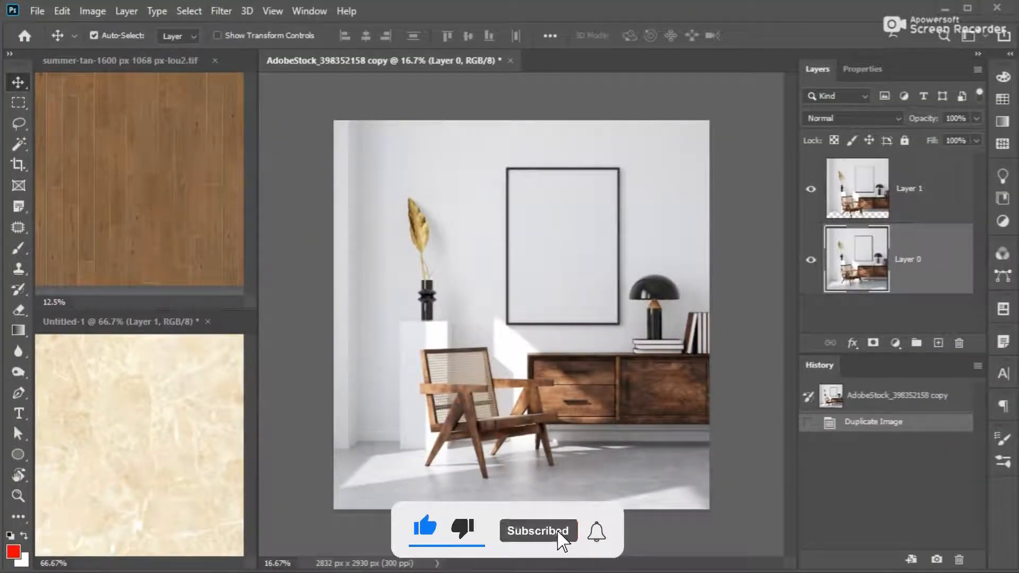
pyautogui.click(538, 531)
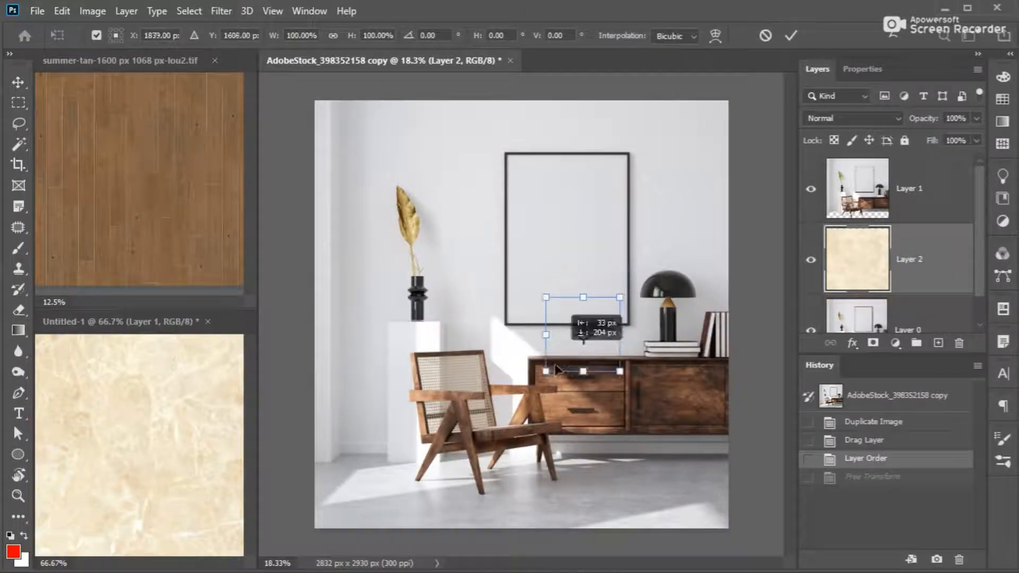
# Scale the marble layer over the floor and widen its bottom edge in Perspective mode.
pyautogui.moveTo(566, 329); pyautogui.dragTo(520, 484)
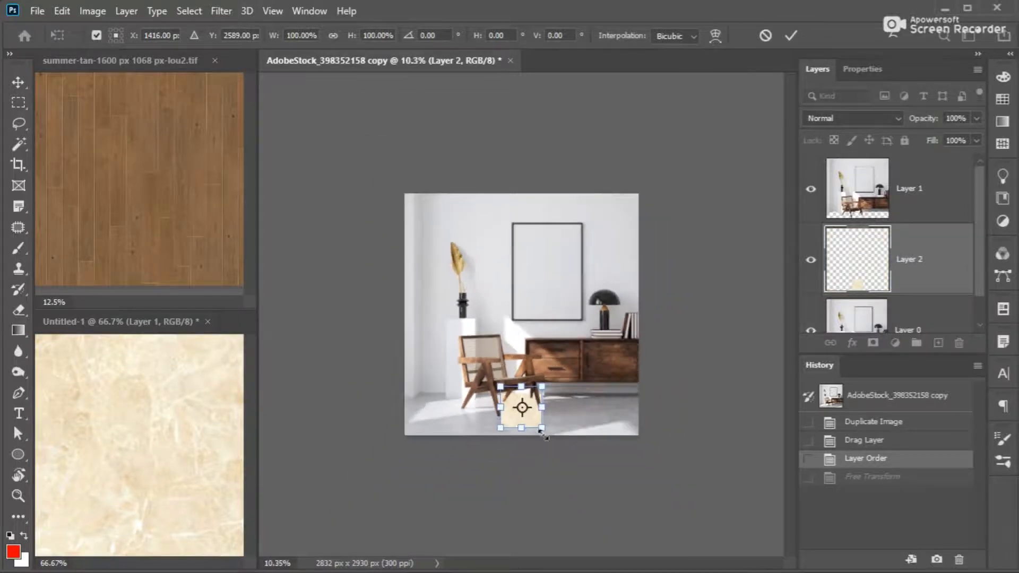
pyautogui.moveTo(541, 433); pyautogui.dragTo(563, 452)
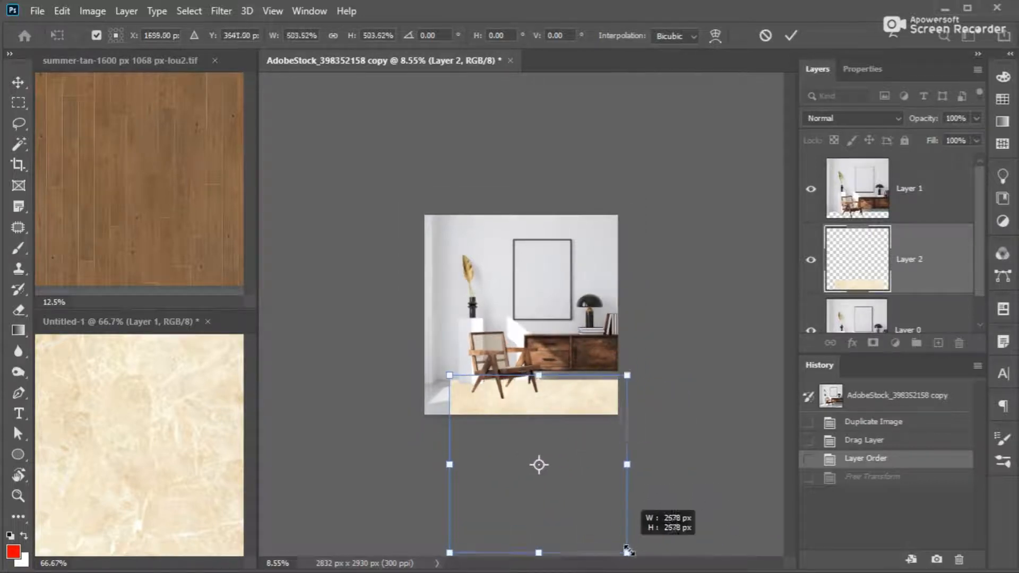
pyautogui.moveTo(628, 552); pyautogui.dragTo(618, 470)
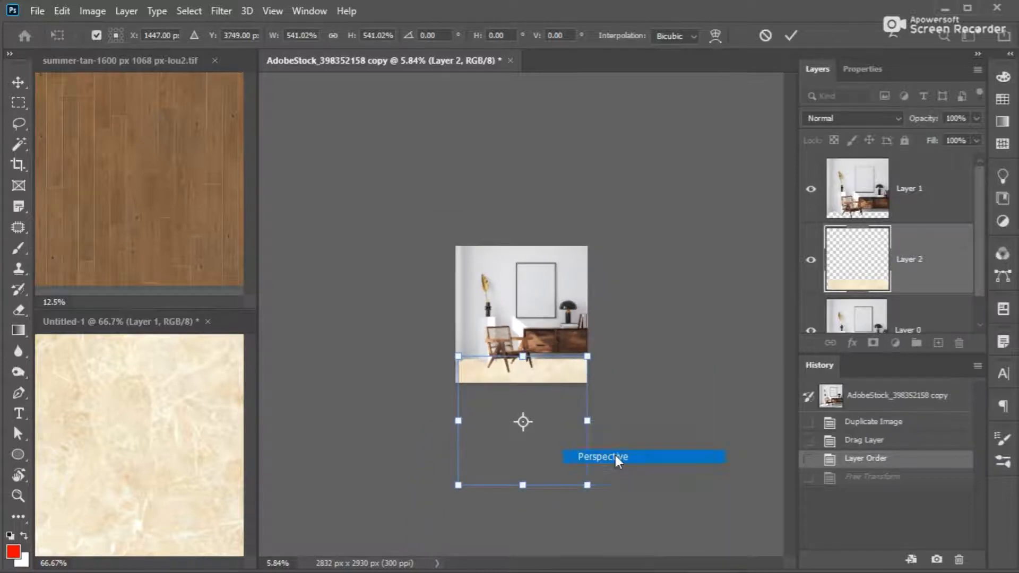
pyautogui.moveTo(588, 484); pyautogui.dragTo(714, 484)
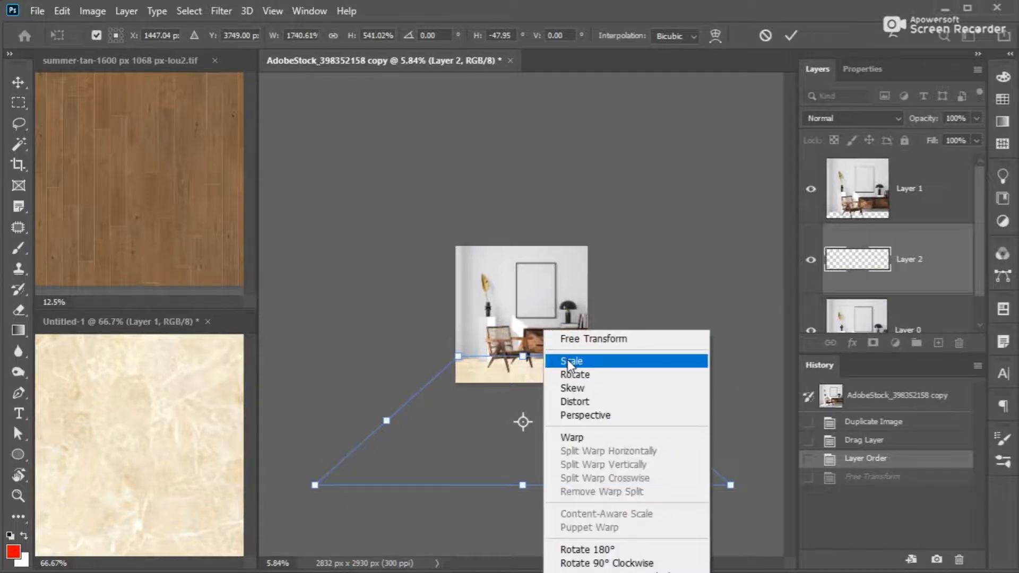
pyautogui.click(571, 361)
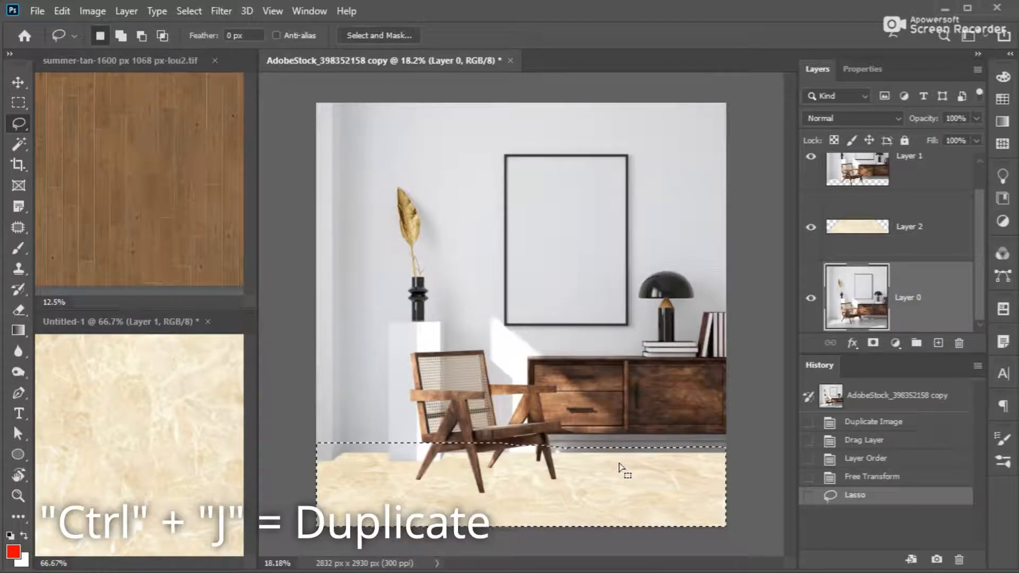
# Copy the lassoed floor to a new layer (Ctrl+J) and blend it with Multiply.
pyautogui.press('ctrl+j')
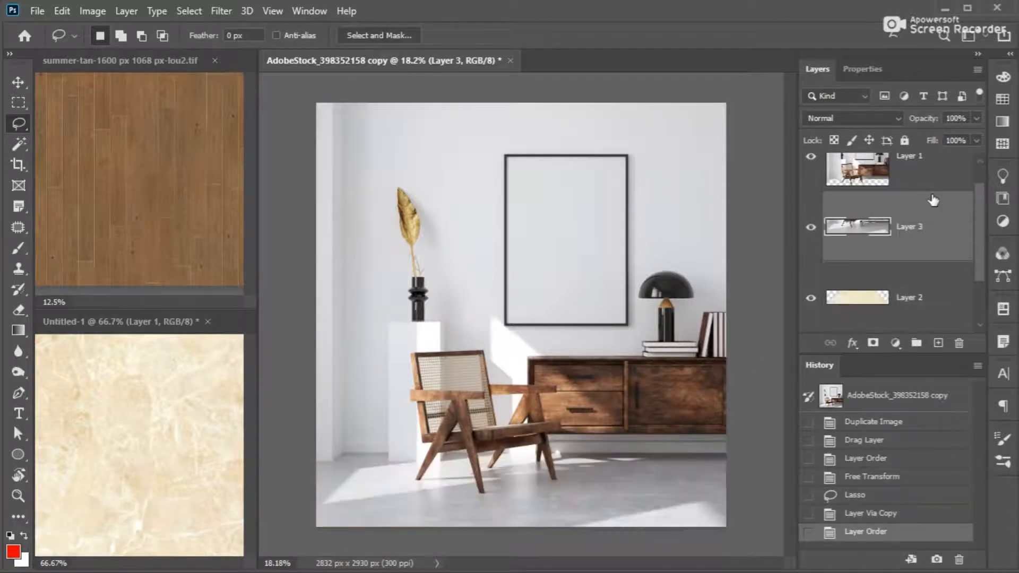
pyautogui.click(853, 118)
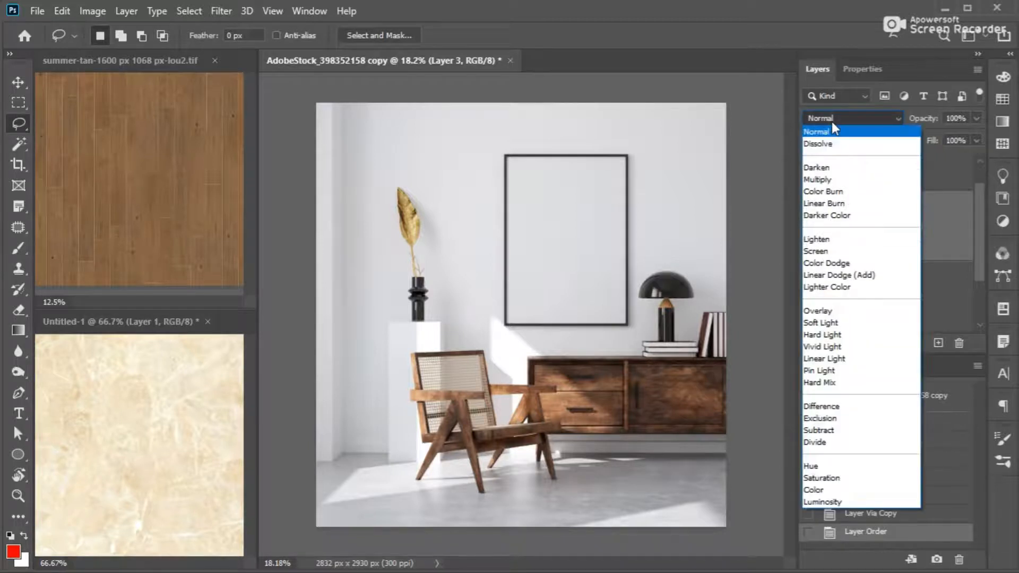
pyautogui.click(818, 180)
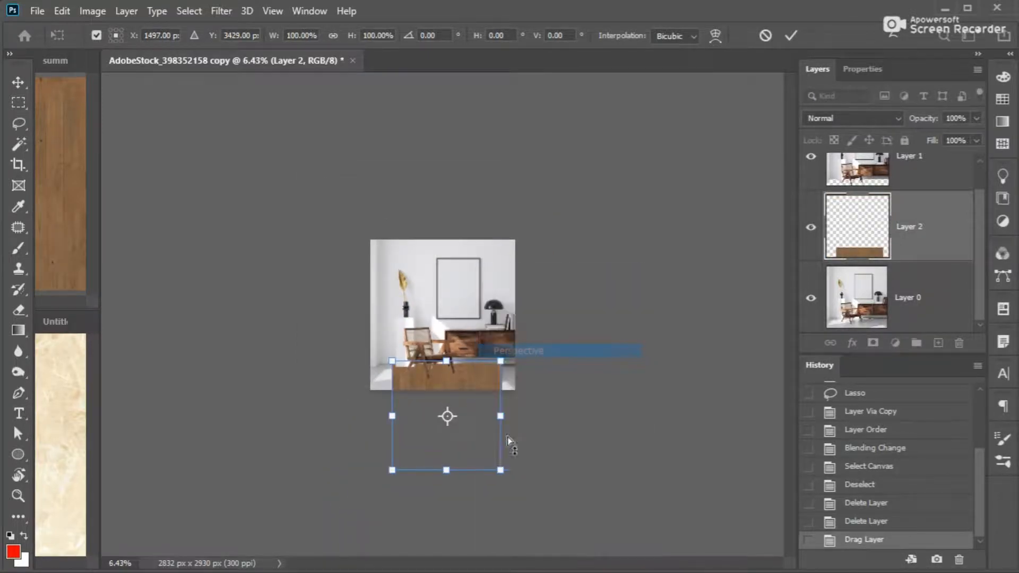
# Widen the wood texture's bottom in Perspective, then Distort its corners to match the floor edges.
pyautogui.moveTo(500, 470); pyautogui.dragTo(587, 470)
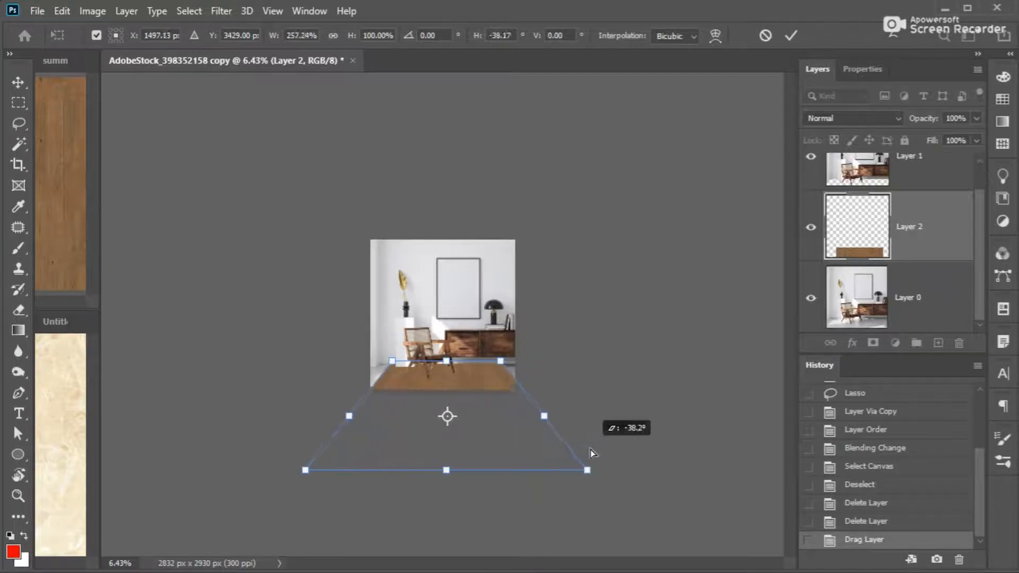
pyautogui.rightClick(447, 416)
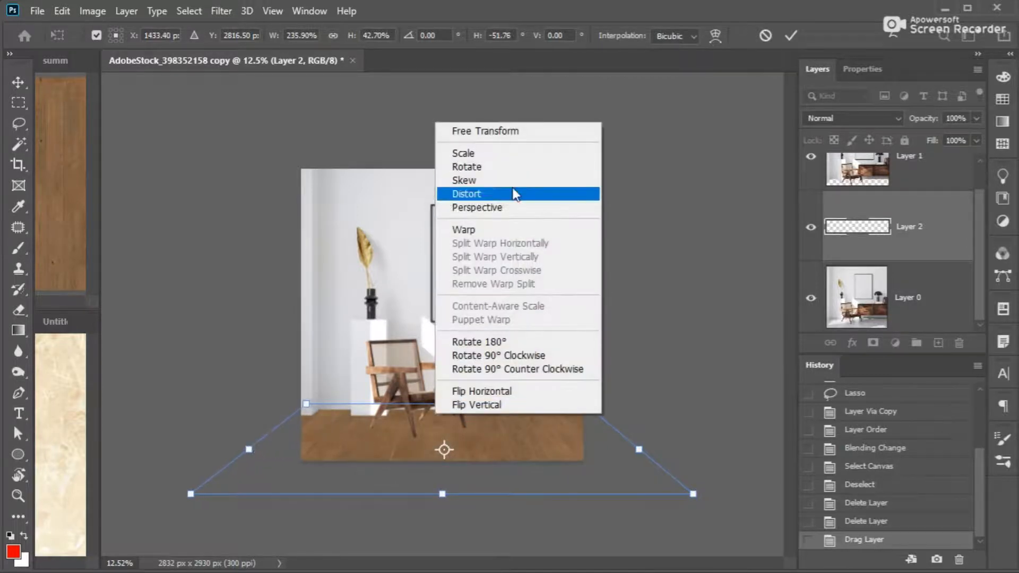
pyautogui.click(468, 193)
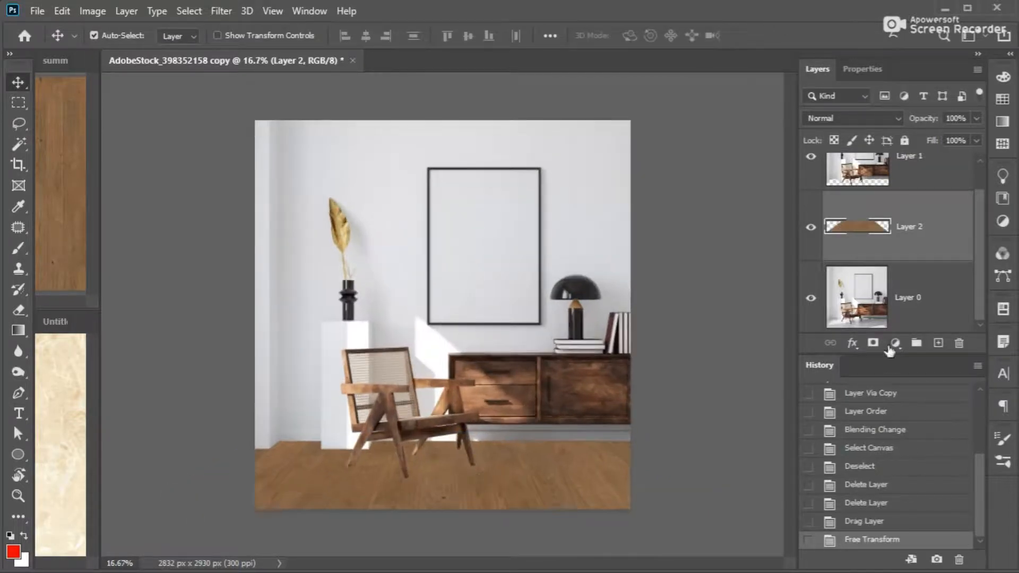
# Lasso the floor on Layer 0 and copy it to a new layer with Ctrl+J.
pyautogui.click(19, 124)
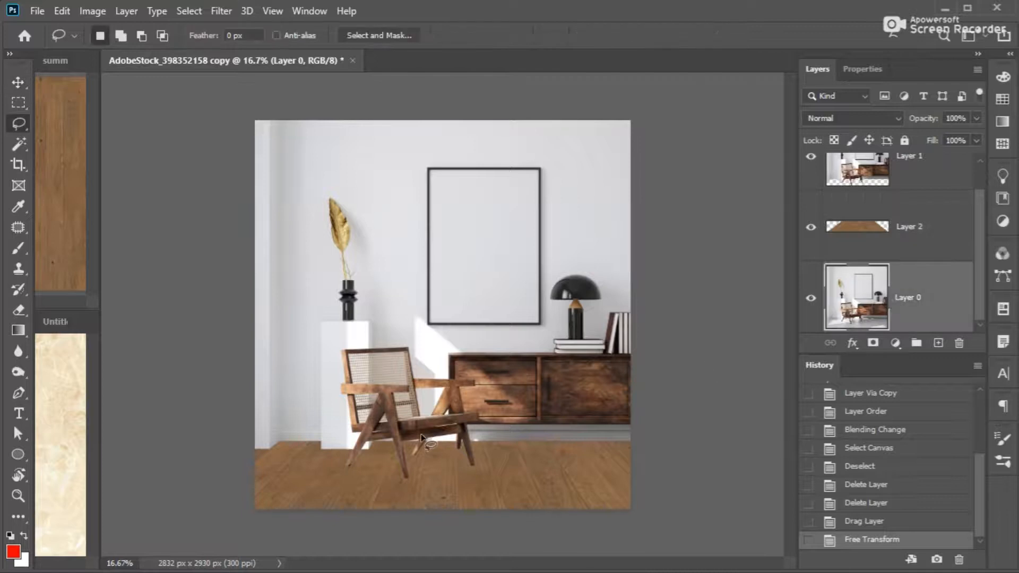
pyautogui.moveTo(18, 125)
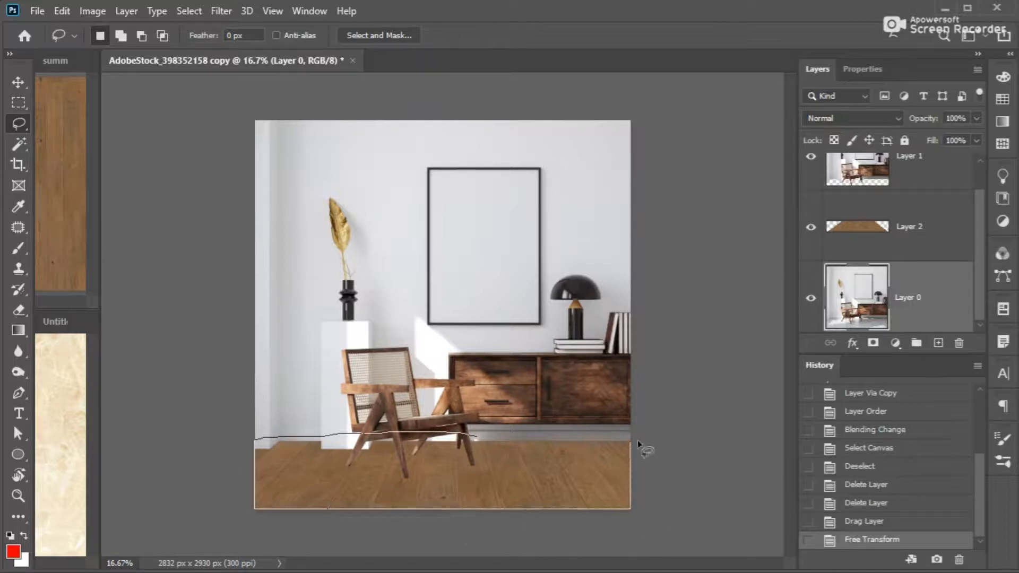
pyautogui.click(621, 444)
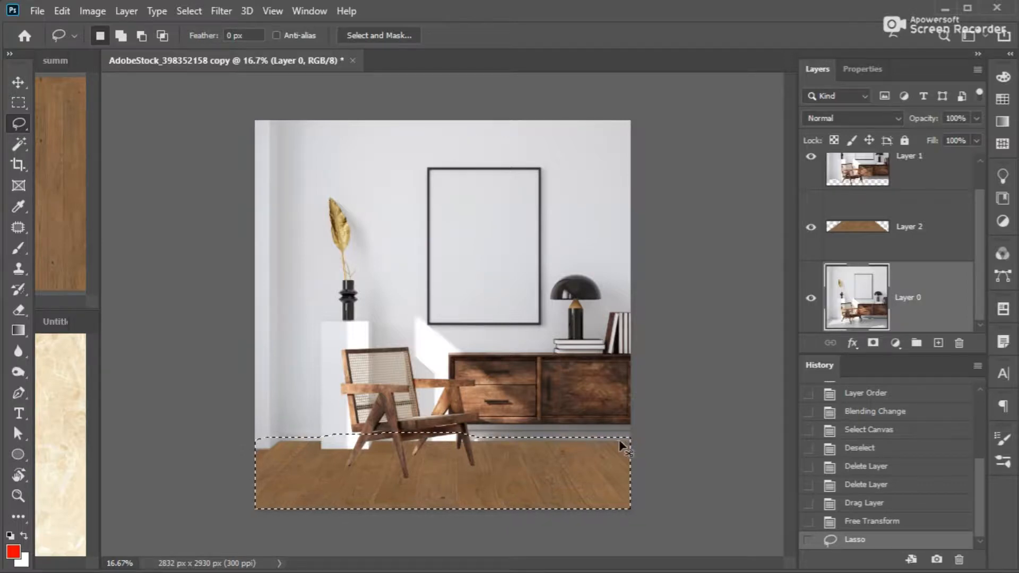
pyautogui.press('ctrl+j')
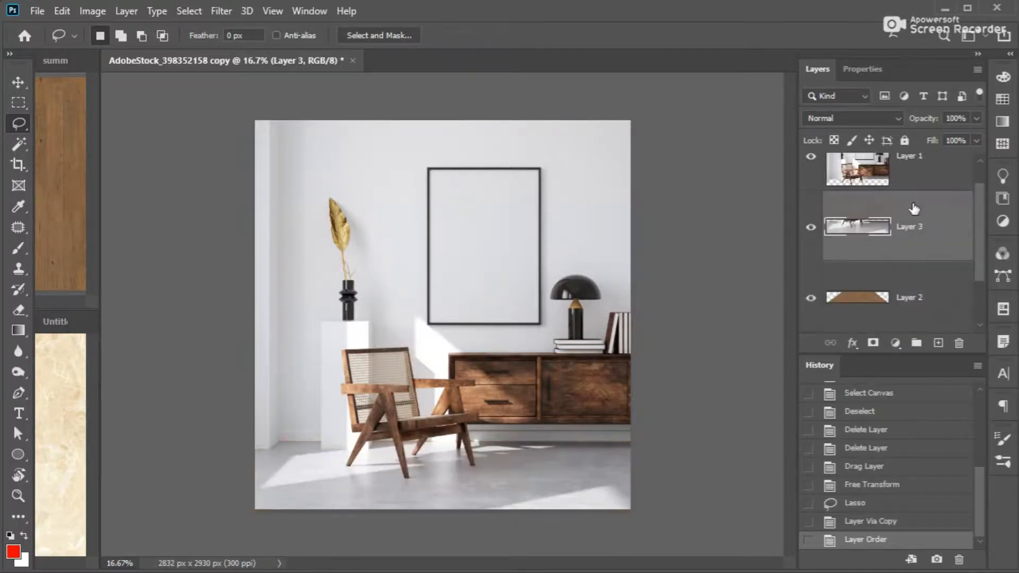
# Set the floor copy above the wood to Multiply so shadows show on the planks.
pyautogui.click(852, 118)
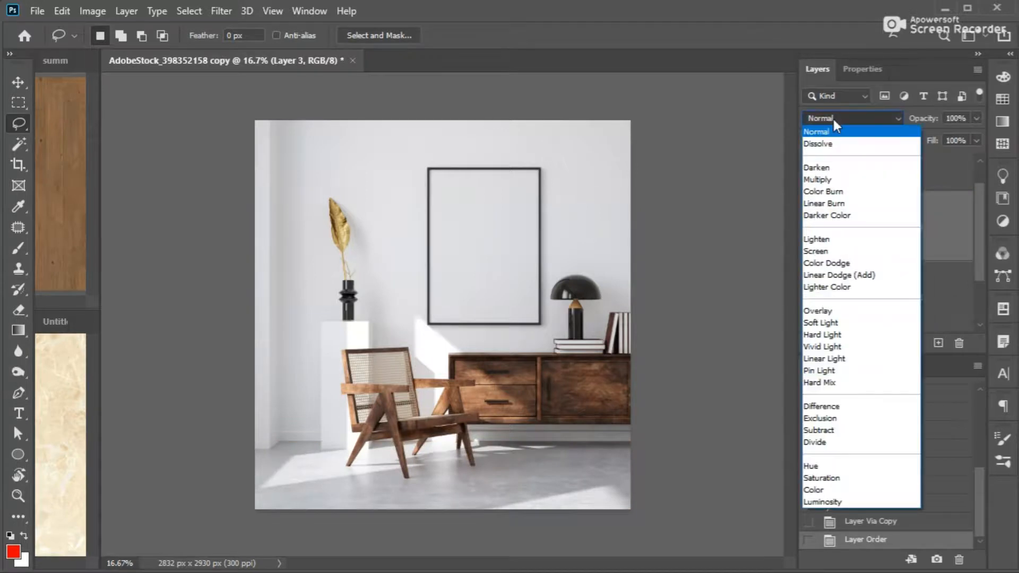
pyautogui.click(817, 180)
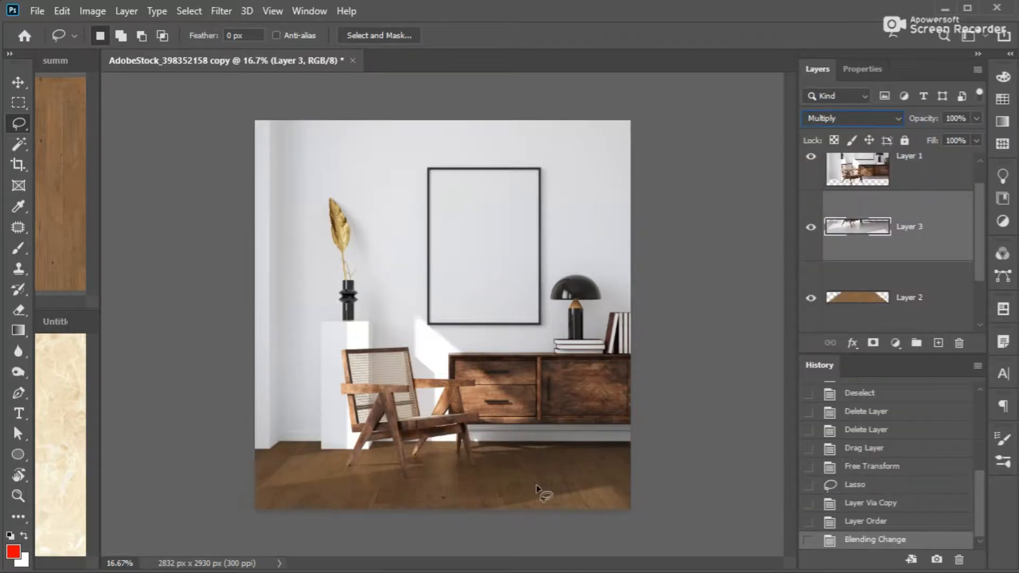
pyautogui.click(18, 82)
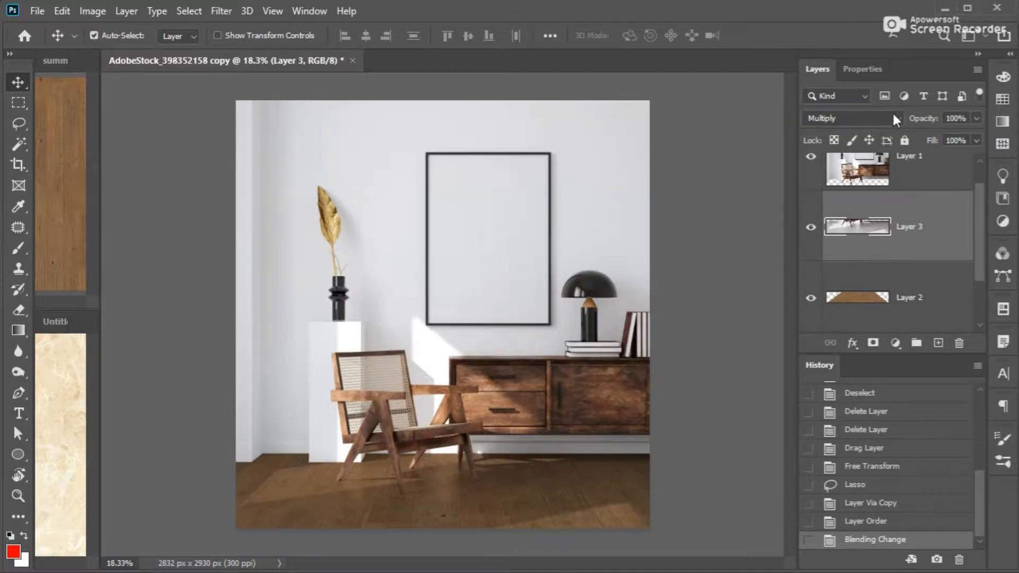
# Add a Levels adjustment layer with input levels 11 and 197 to brighten the room.
pyautogui.click(894, 343)
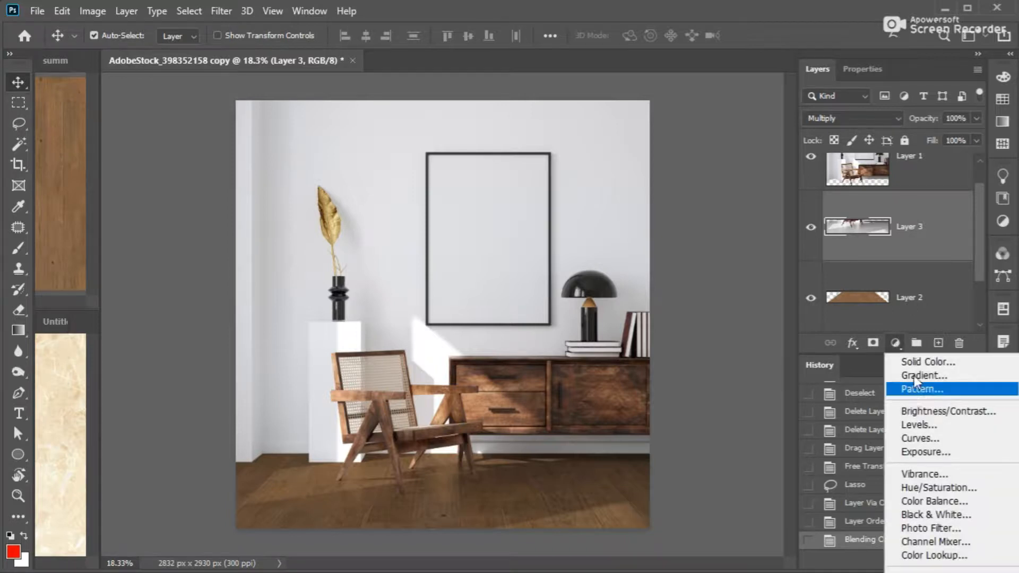
pyautogui.click(918, 425)
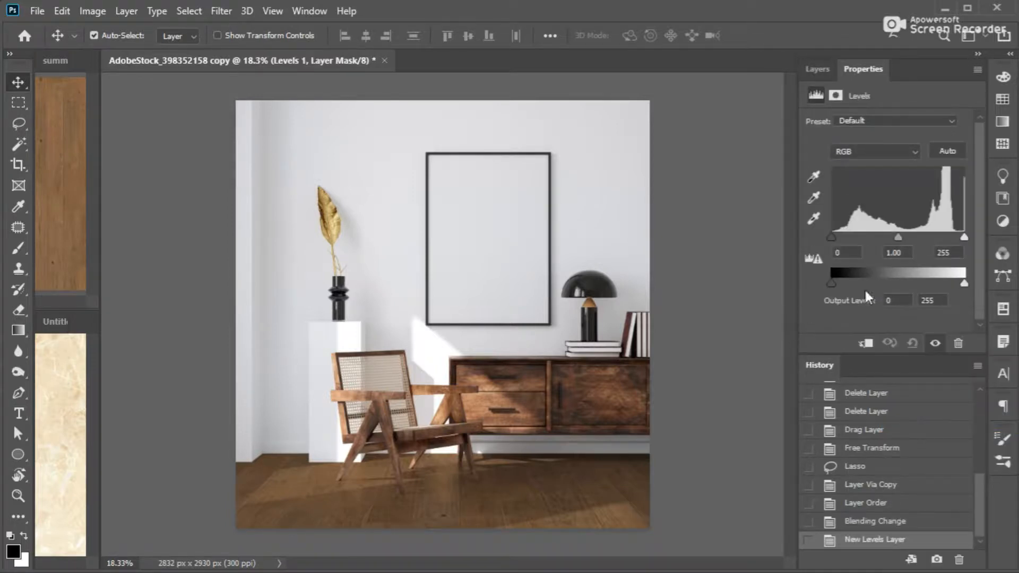
pyautogui.moveTo(966, 236); pyautogui.dragTo(962, 237)
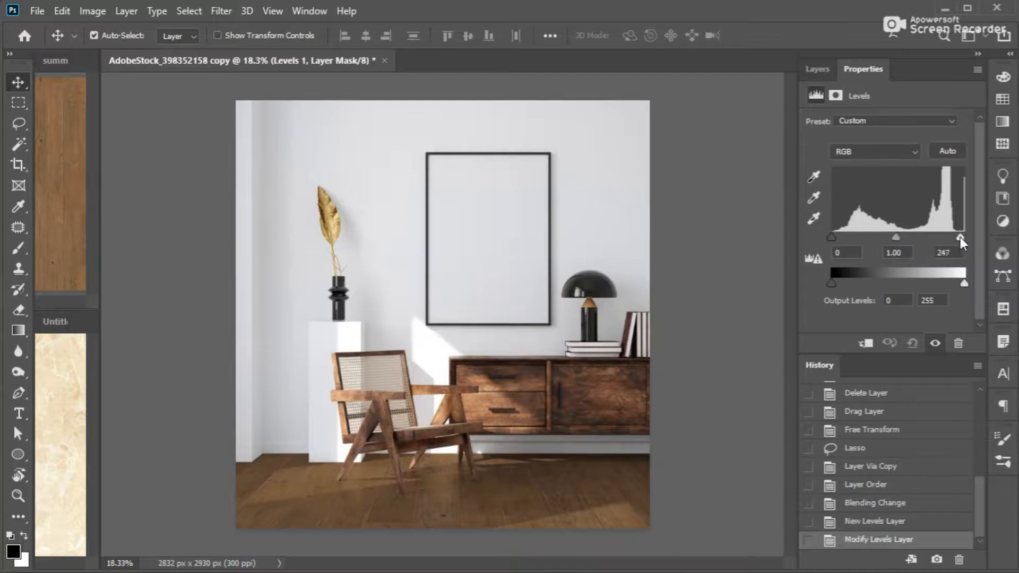
pyautogui.moveTo(963, 236); pyautogui.dragTo(933, 237)
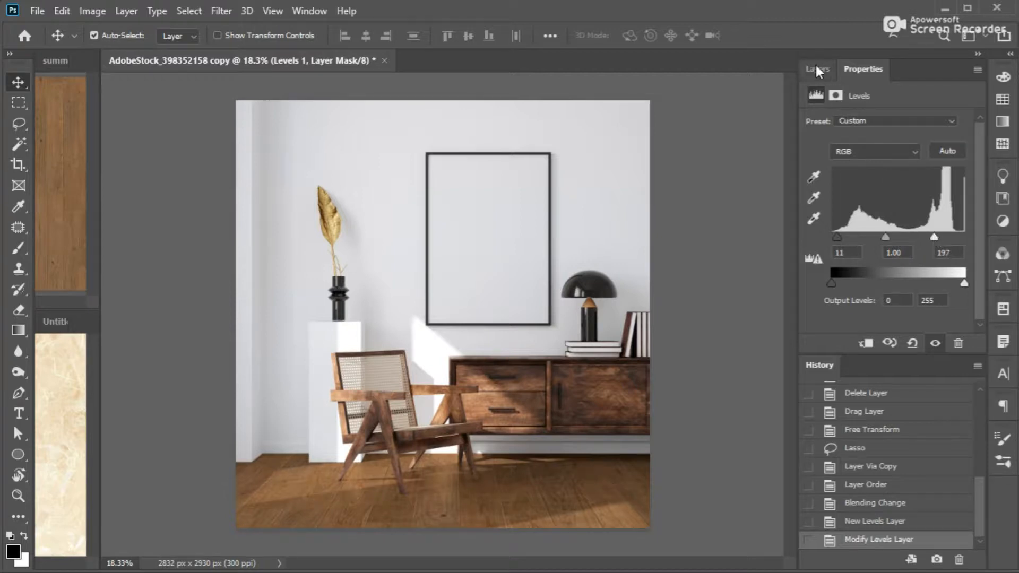
pyautogui.click(817, 69)
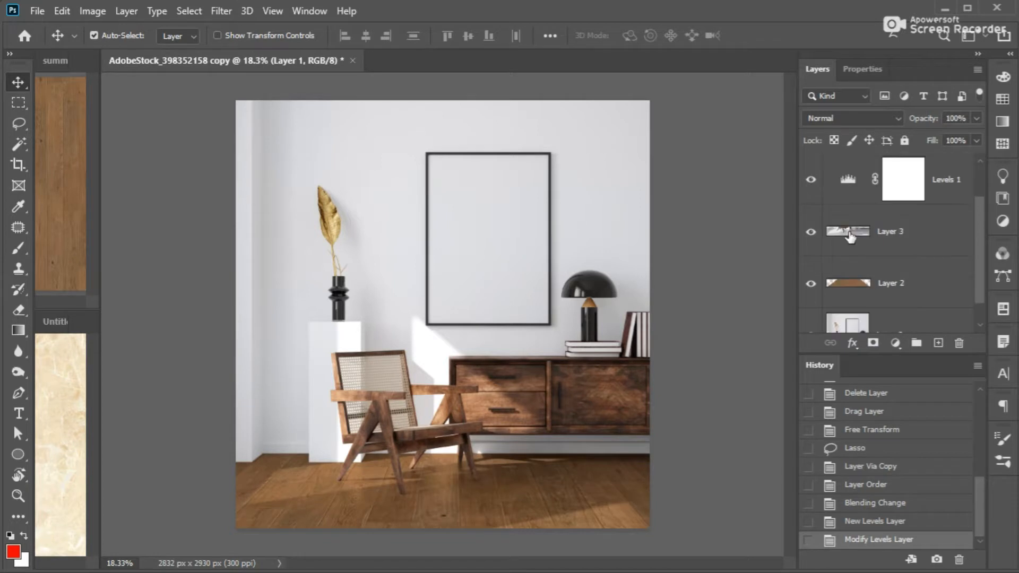
pyautogui.click(810, 233)
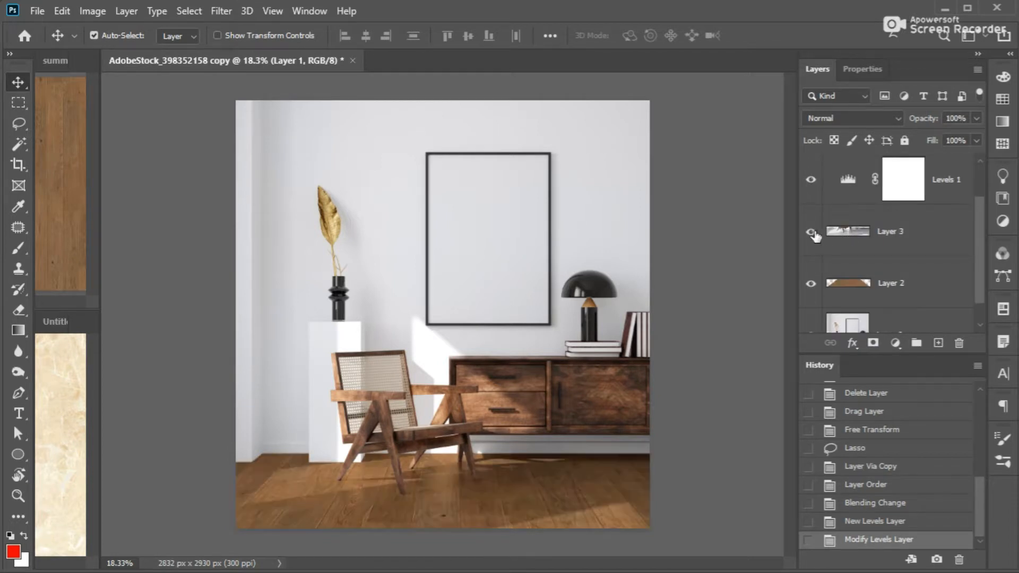